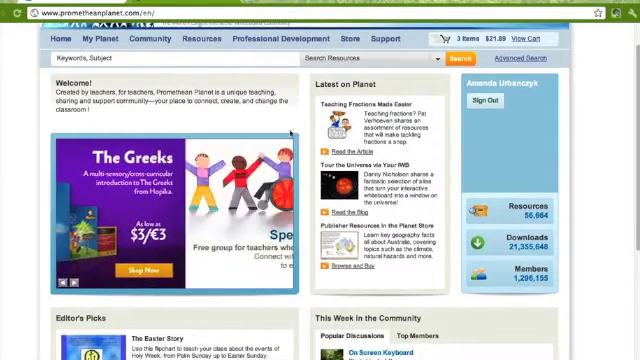
Step: Scroll through the Carbon Dioxide/Oxygen Cycle Lesson page's preview slides and resource details
scroll("down", 3)
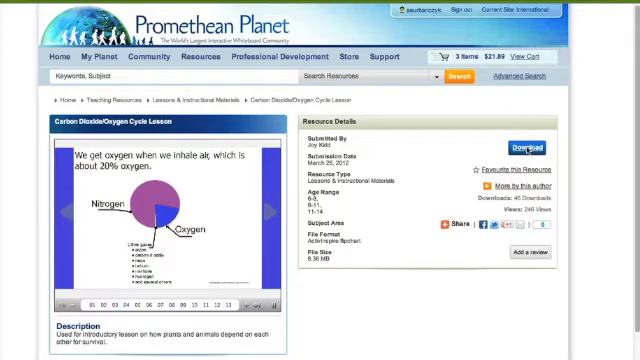
Step: Download the Carbon Dioxide/Oxygen Cycle Lesson and scroll through the suggested resources
left_click(524, 149)
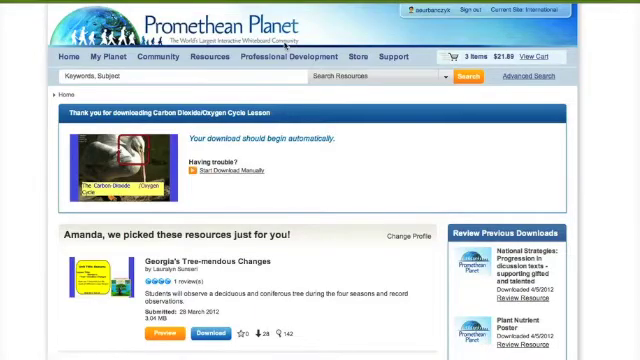
scroll("down", 3)
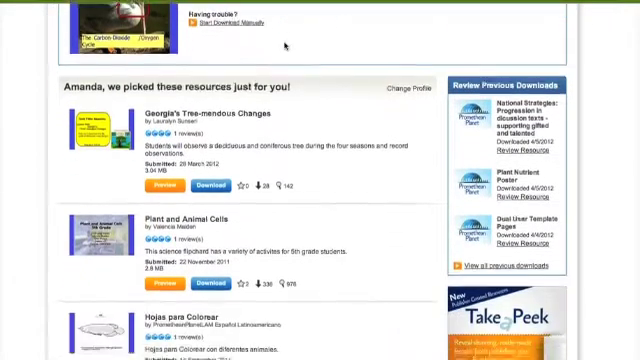
scroll("down", 3)
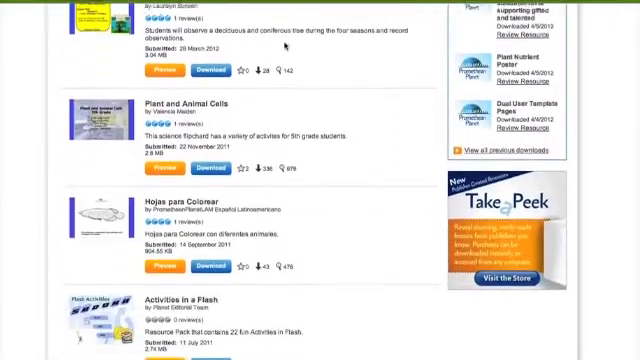
scroll("down", 3)
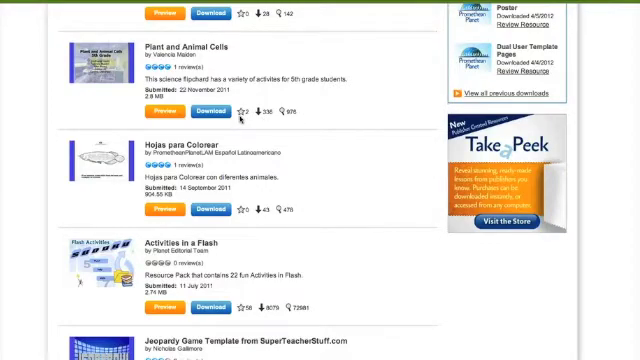
scroll("down", 3)
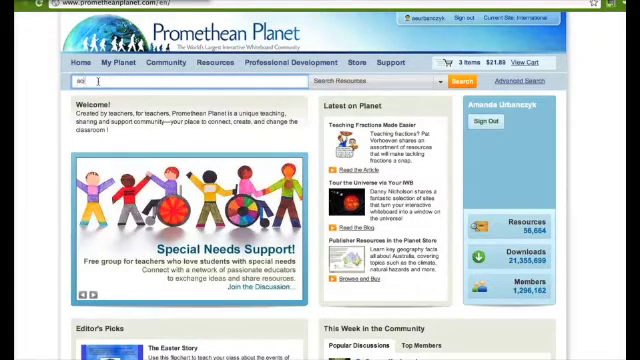
Step: Search resources for the keyword 'science' and scroll the English-language results
type("science")
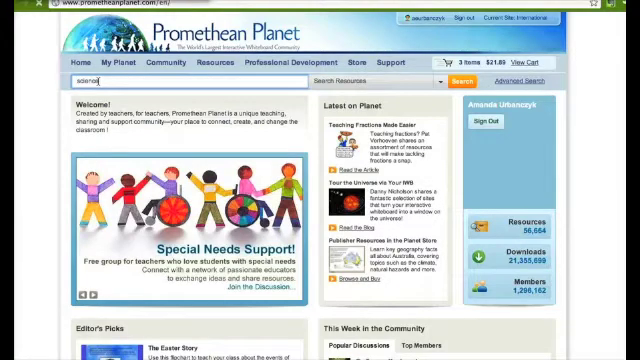
left_click(461, 82)
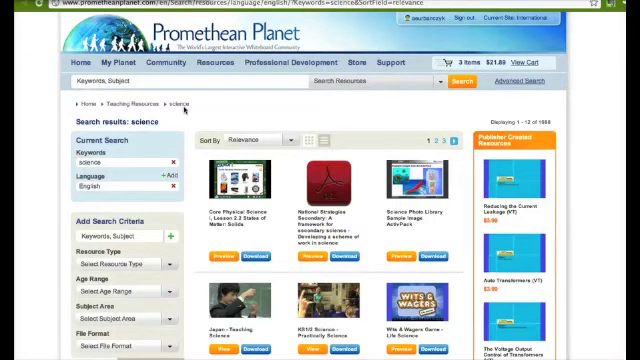
scroll("down", 3)
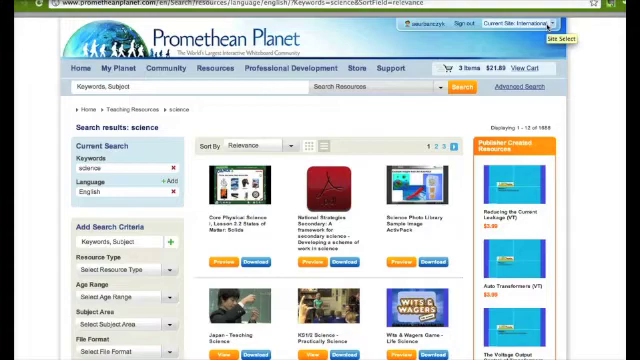
Step: Apply the 6-8 Age Range filter, browse the results, and open Moby's Weather Forecast
left_click(353, 68)
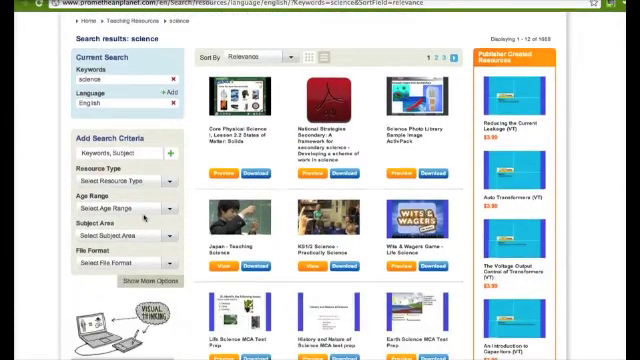
scroll("down", 3)
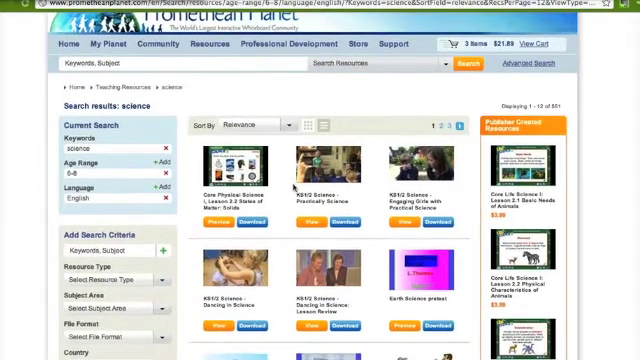
scroll("down", 3)
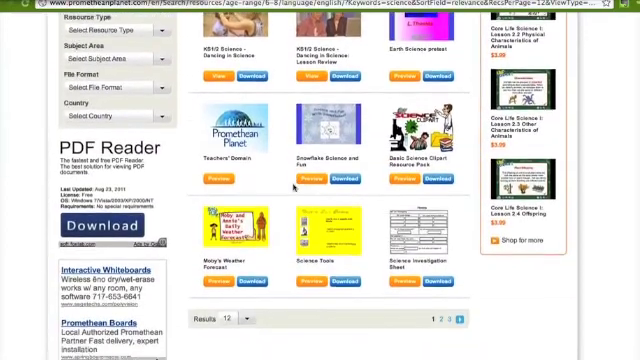
scroll("down", 3)
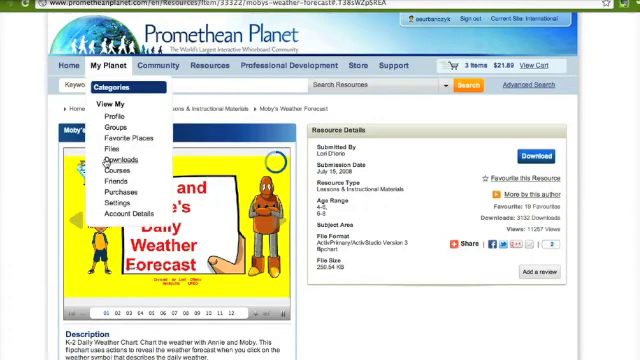
Step: Open My Planet > Downloads and scroll the My Previous Downloads list with dates
left_click(115, 160)
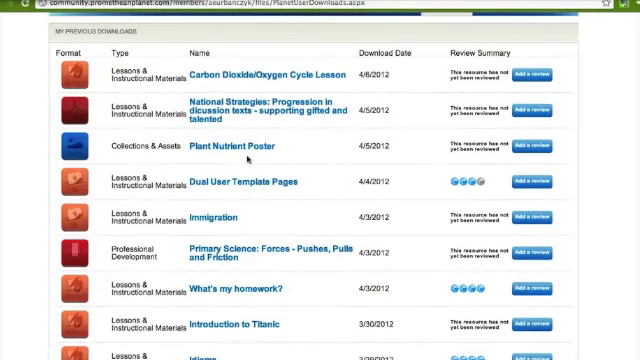
scroll("down", 3)
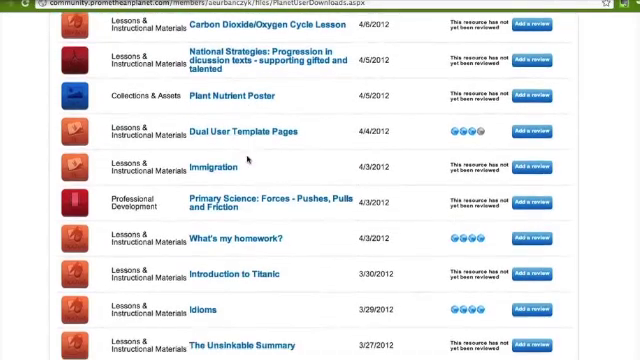